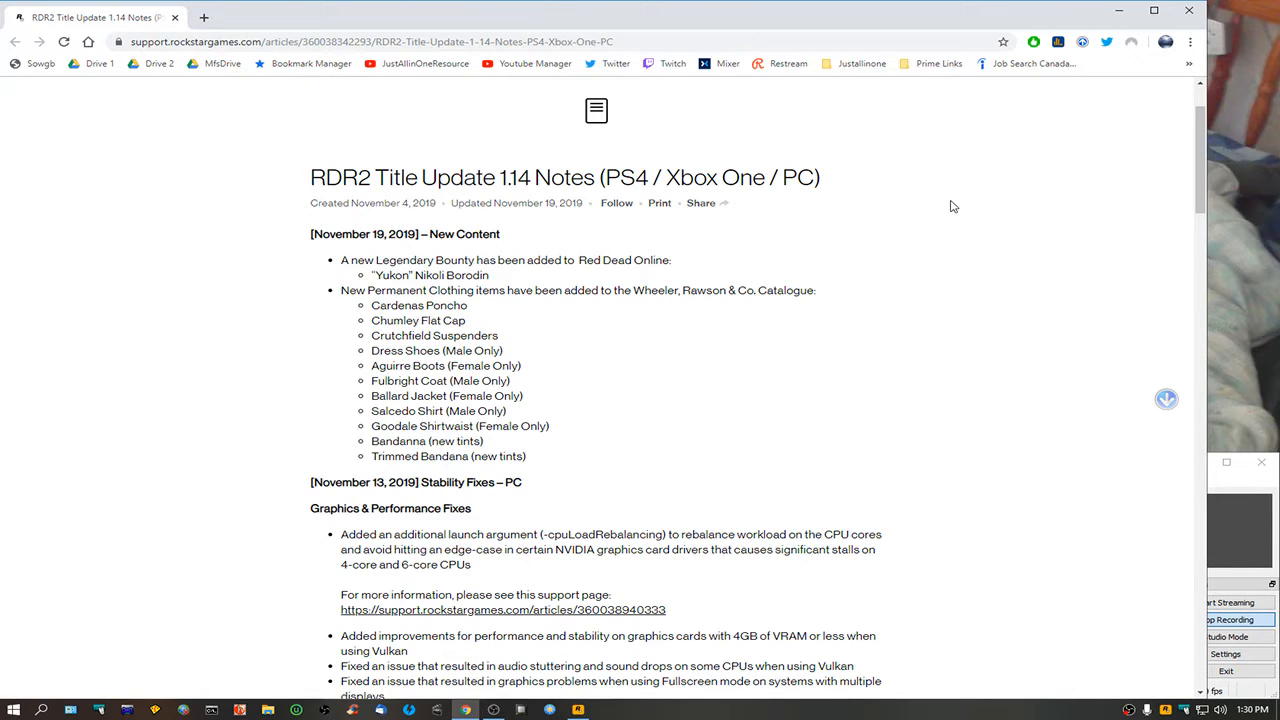
pyautogui.moveTo(336, 250)
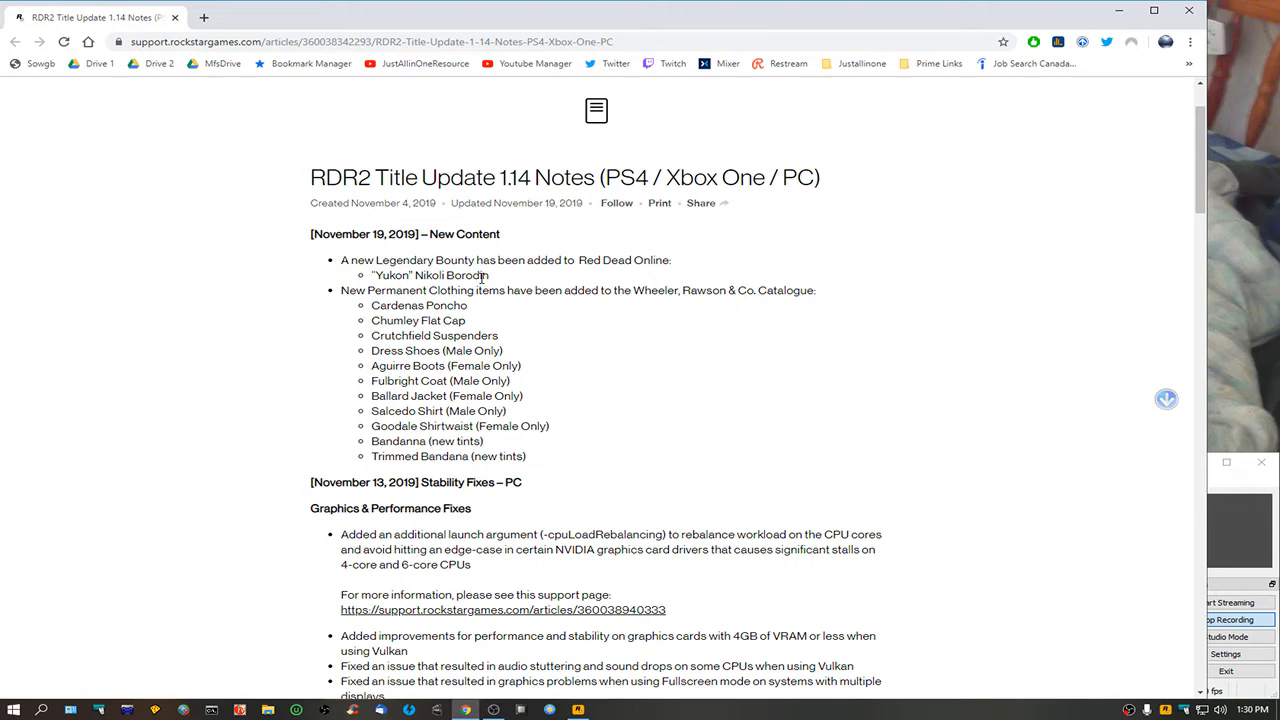
pyautogui.moveTo(420, 472)
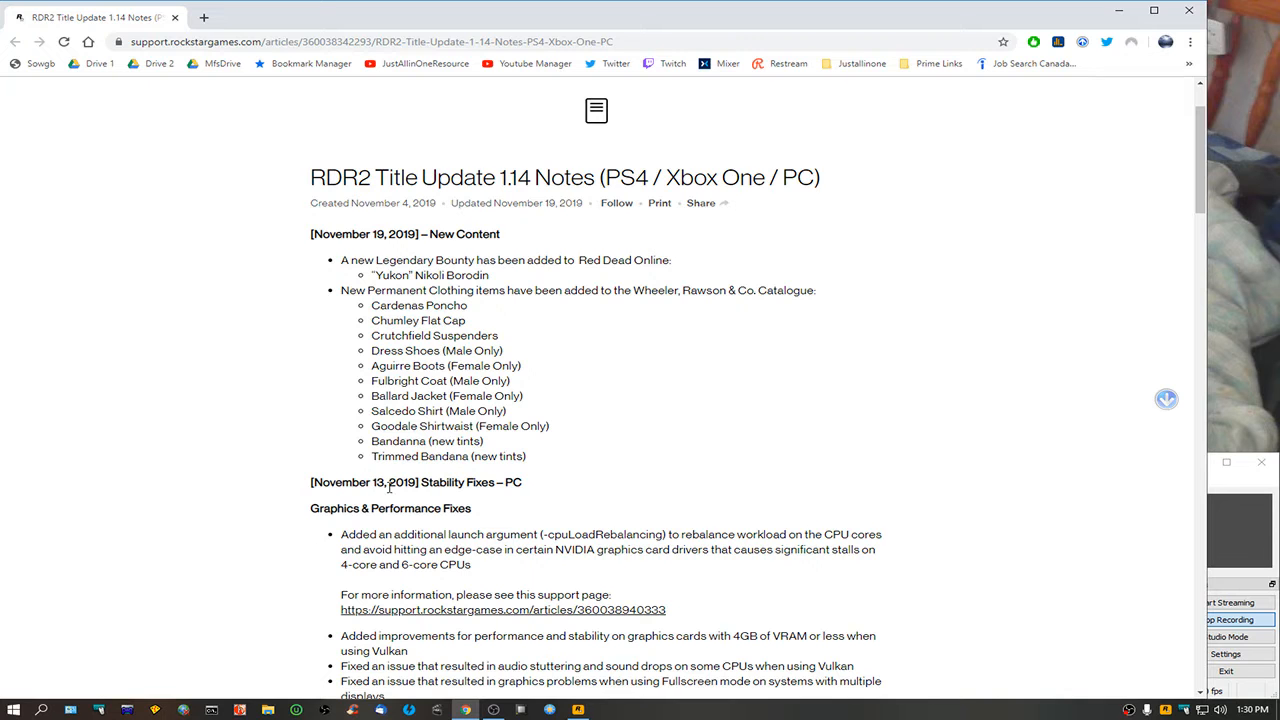
pyautogui.scroll(-3)
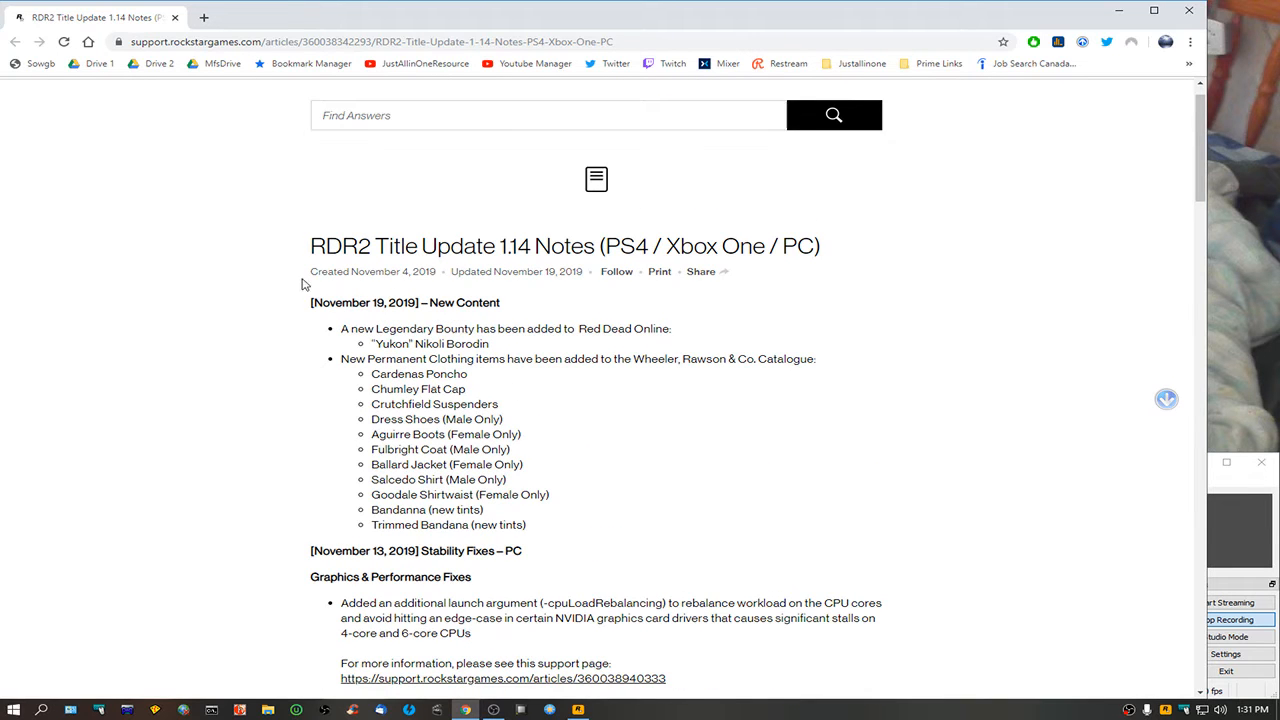
pyautogui.moveTo(652, 300)
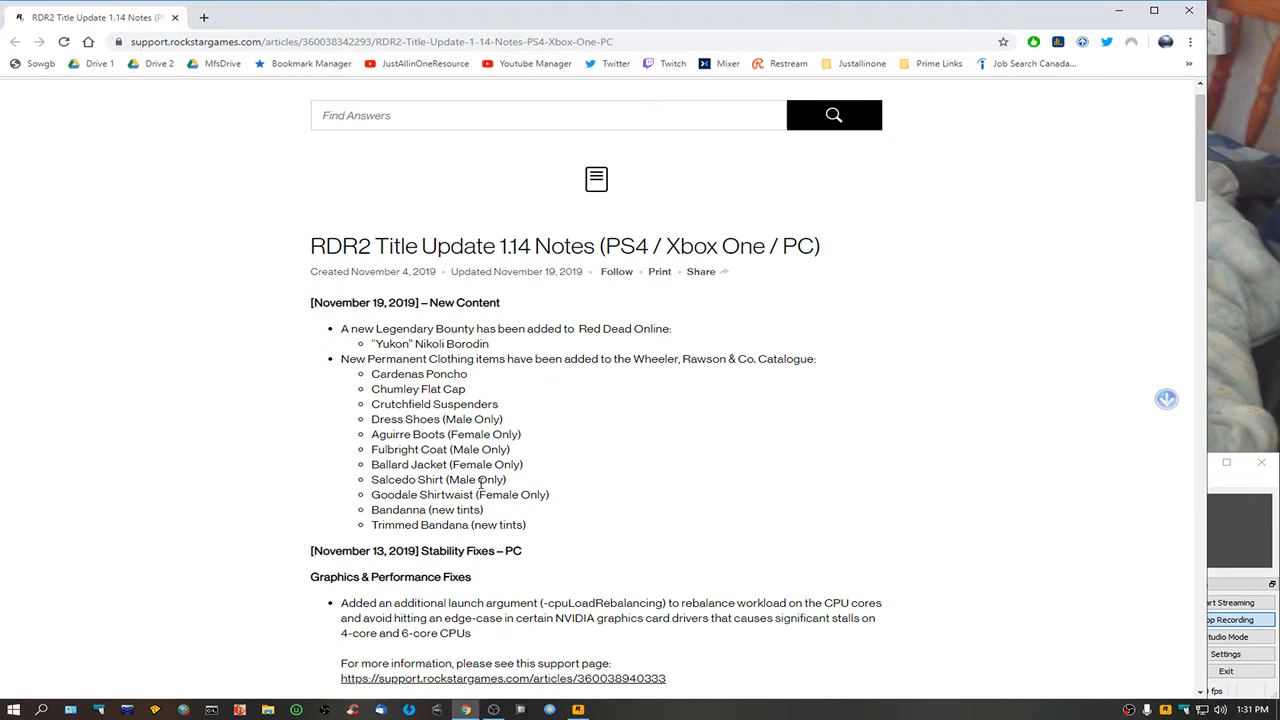
pyautogui.moveTo(596, 374)
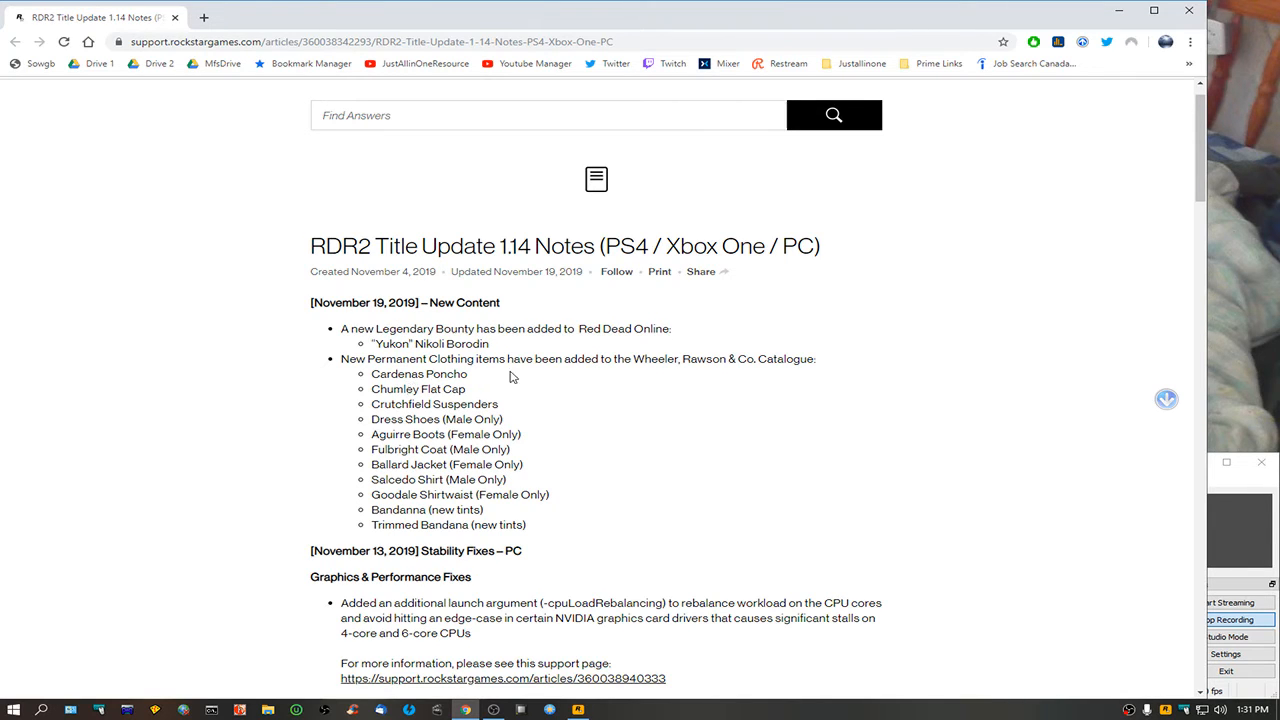
pyautogui.moveTo(594, 452)
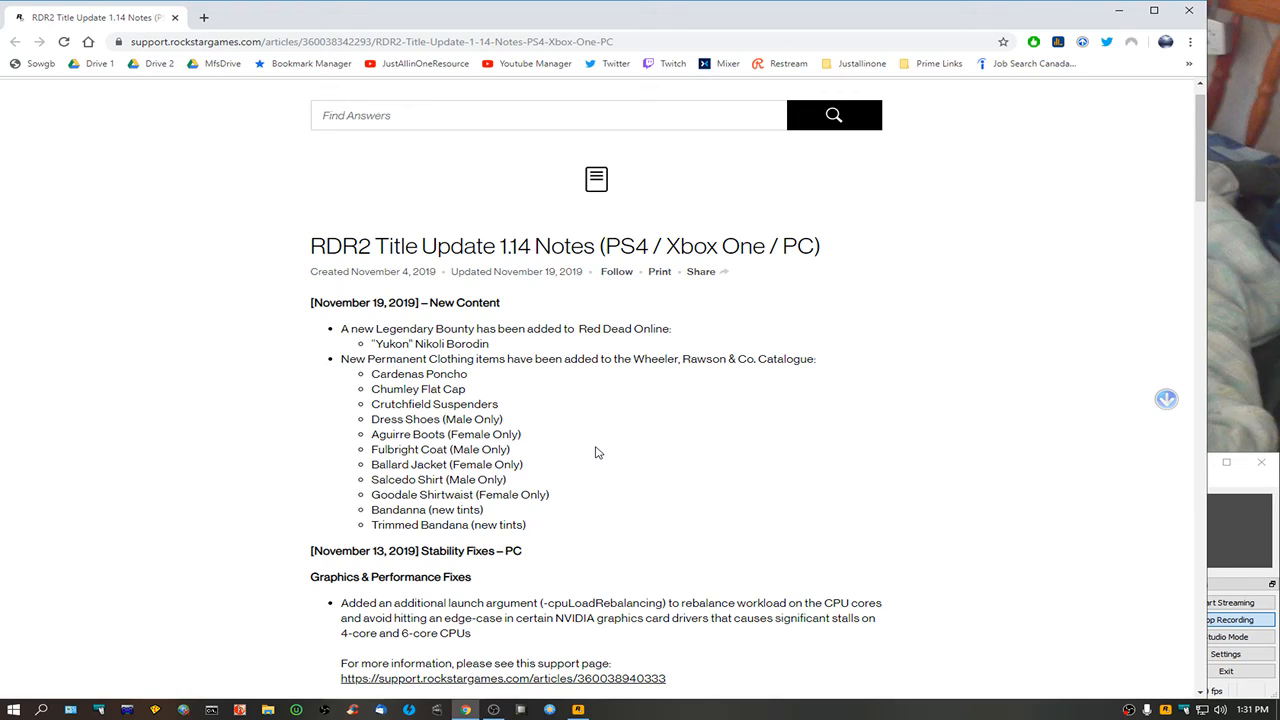
pyautogui.moveTo(784, 430)
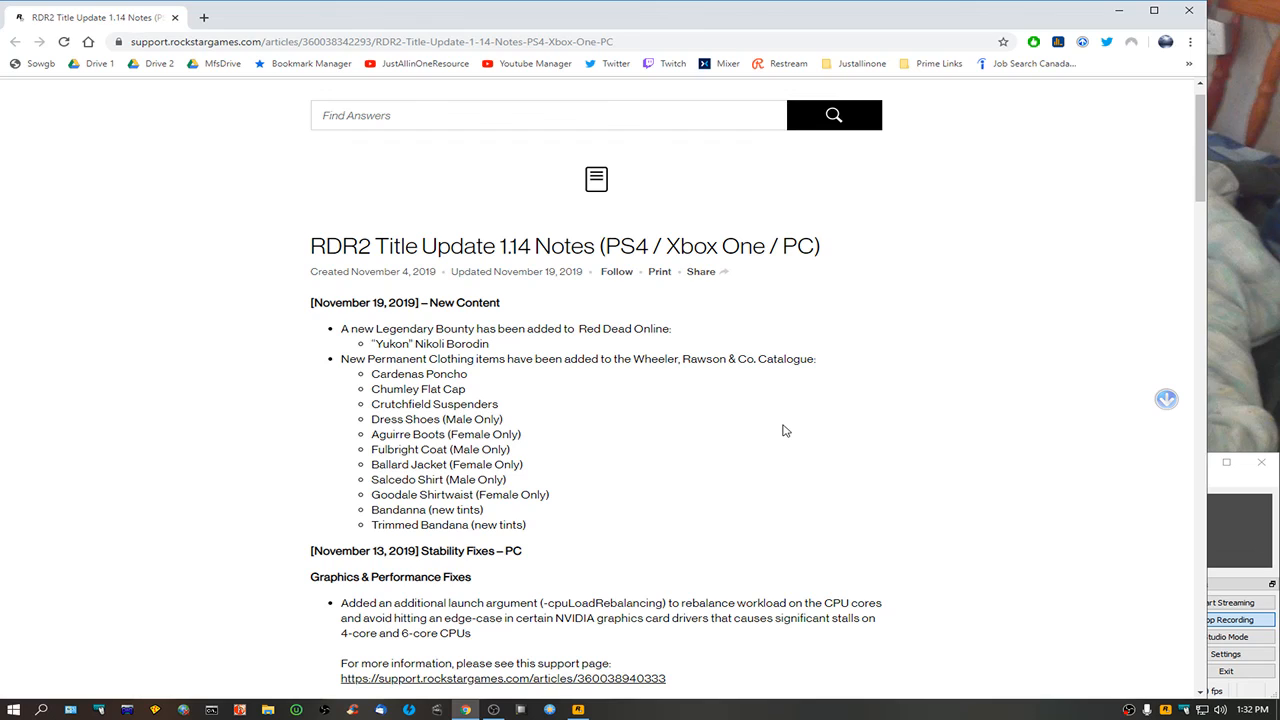